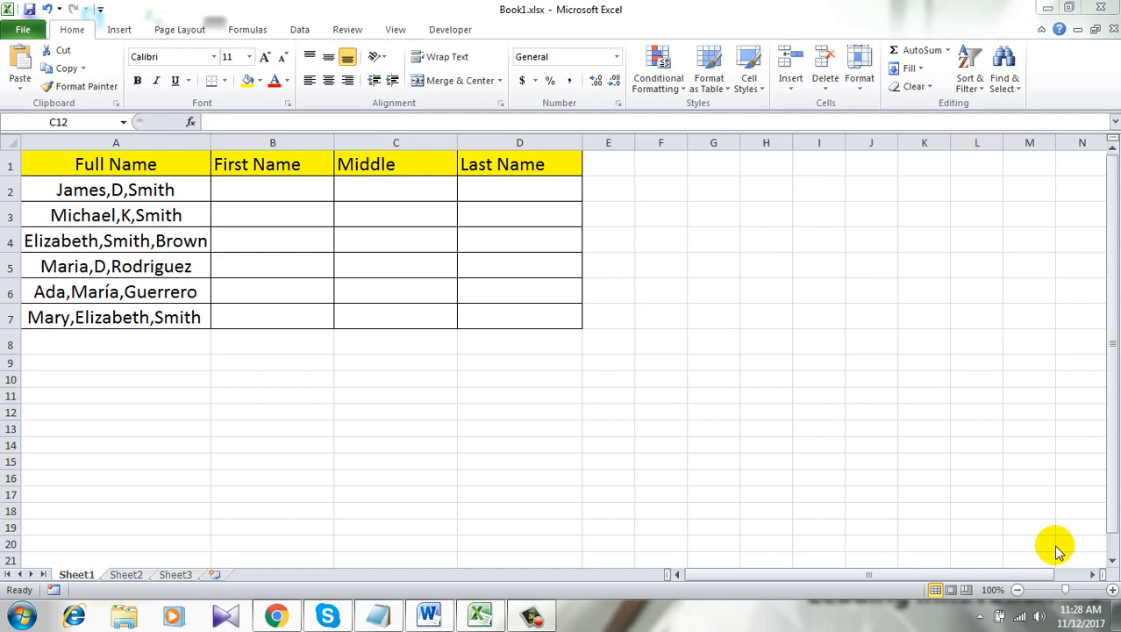
- Inspect the comma-separated name in A2 and the empty Middle and Last Name columns
left_click(116, 142)
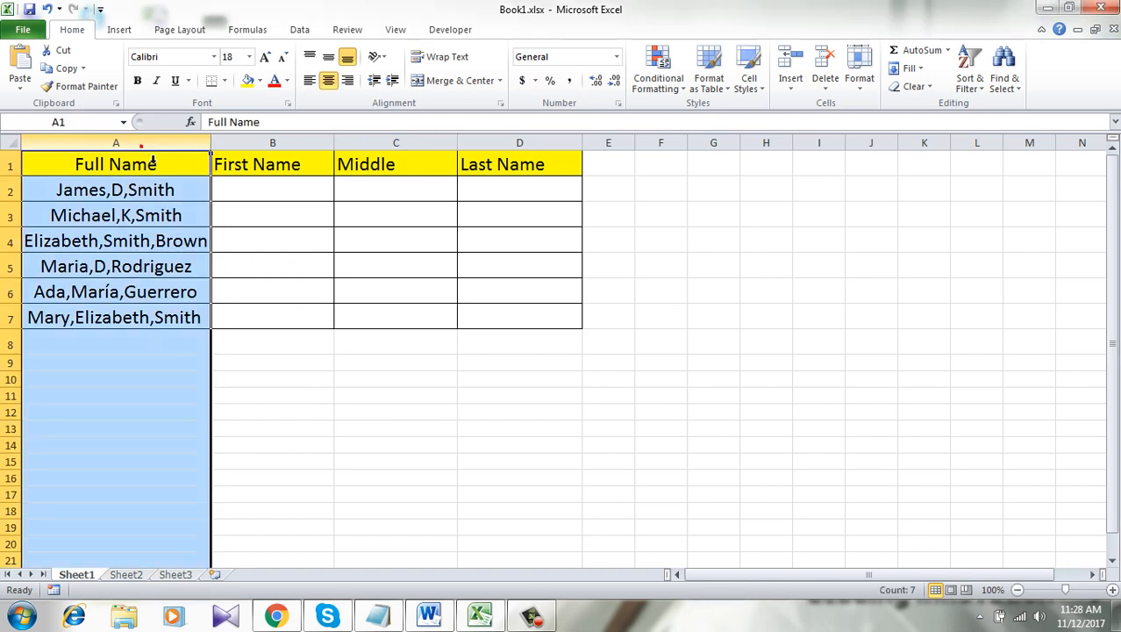
double_click(116, 189)
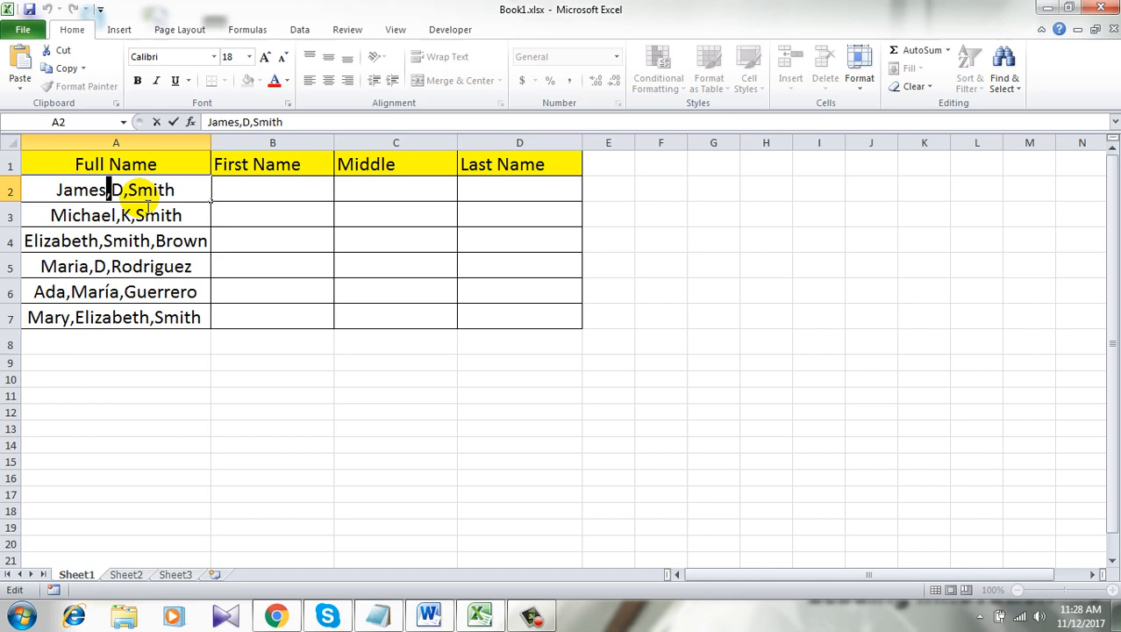
left_click(116, 165)
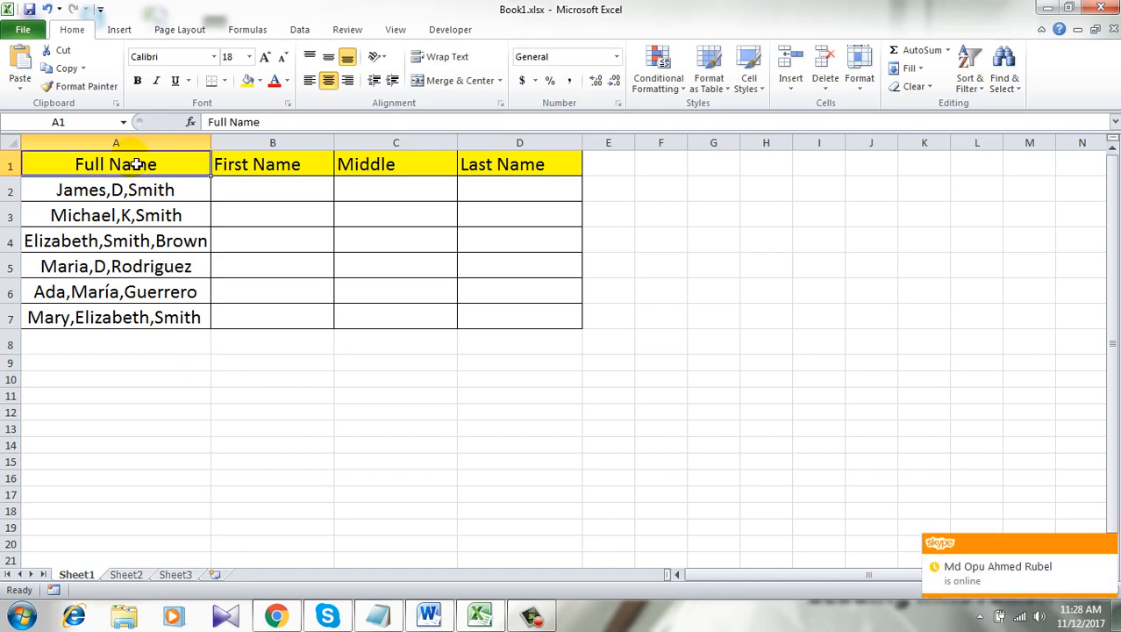
left_click(397, 143)
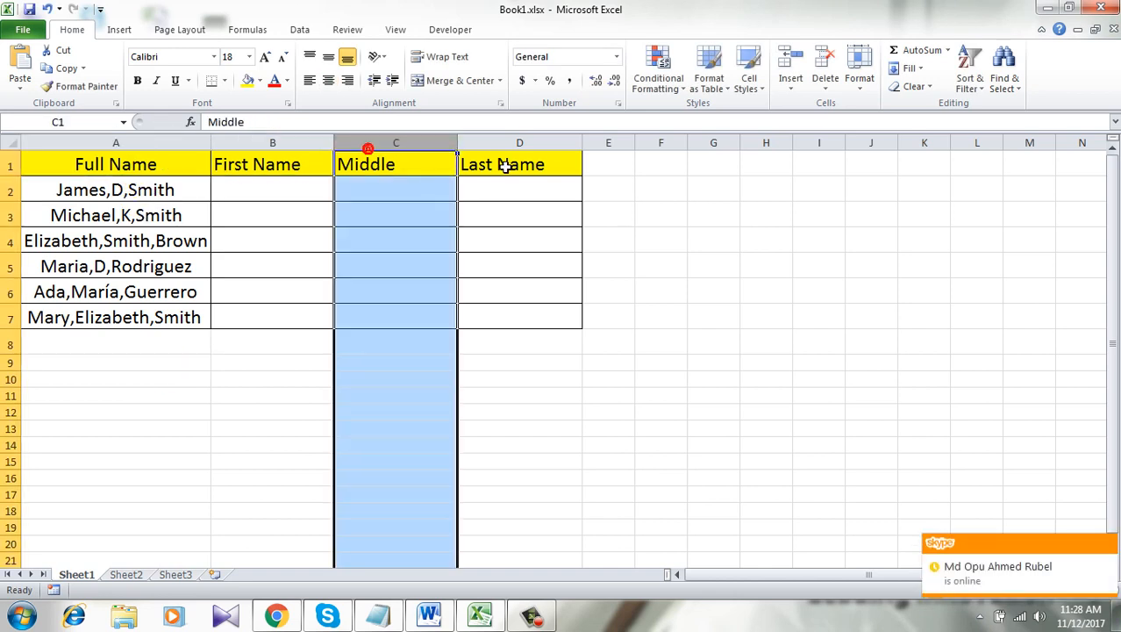
left_click(520, 165)
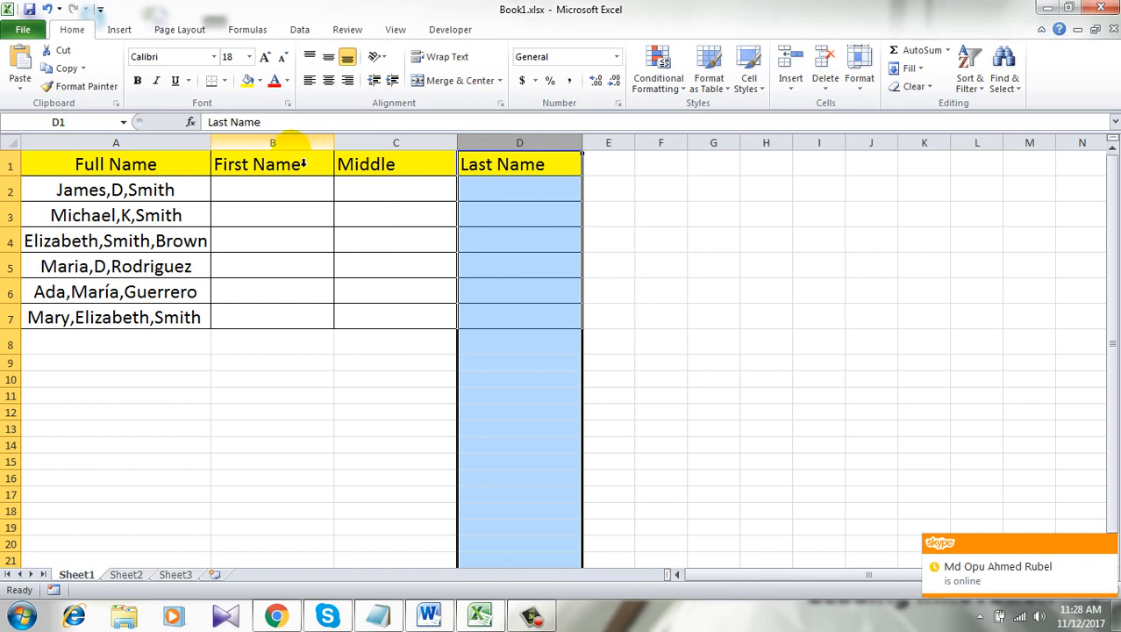
left_click(397, 342)
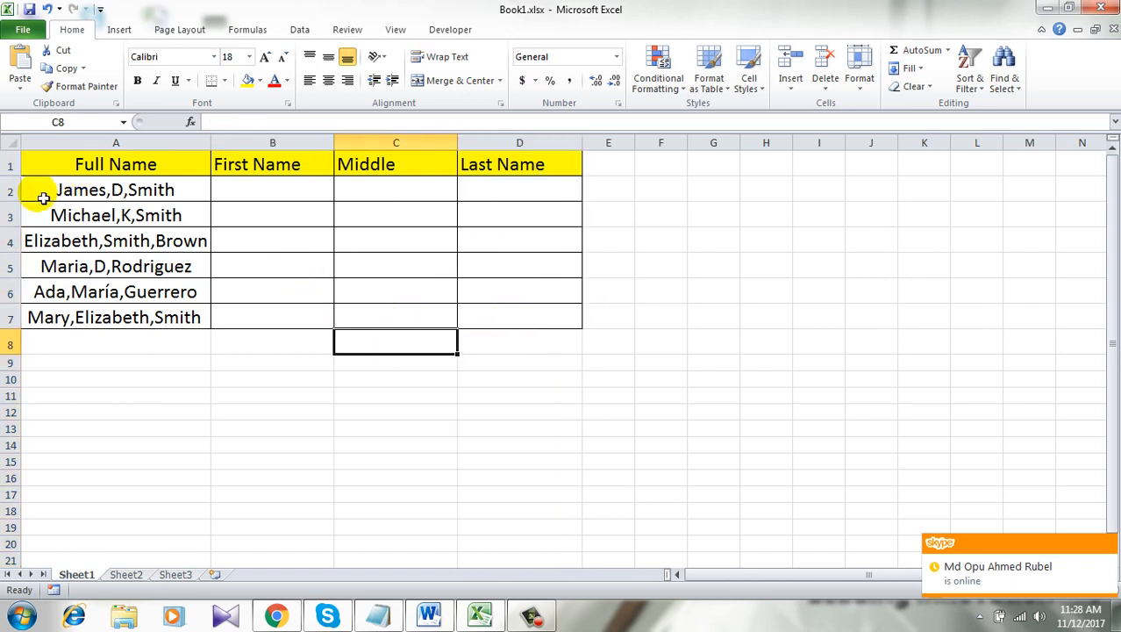
- Start Text to Columns on the six full names in A2:A7
left_click_drag(114, 189, 114, 316)
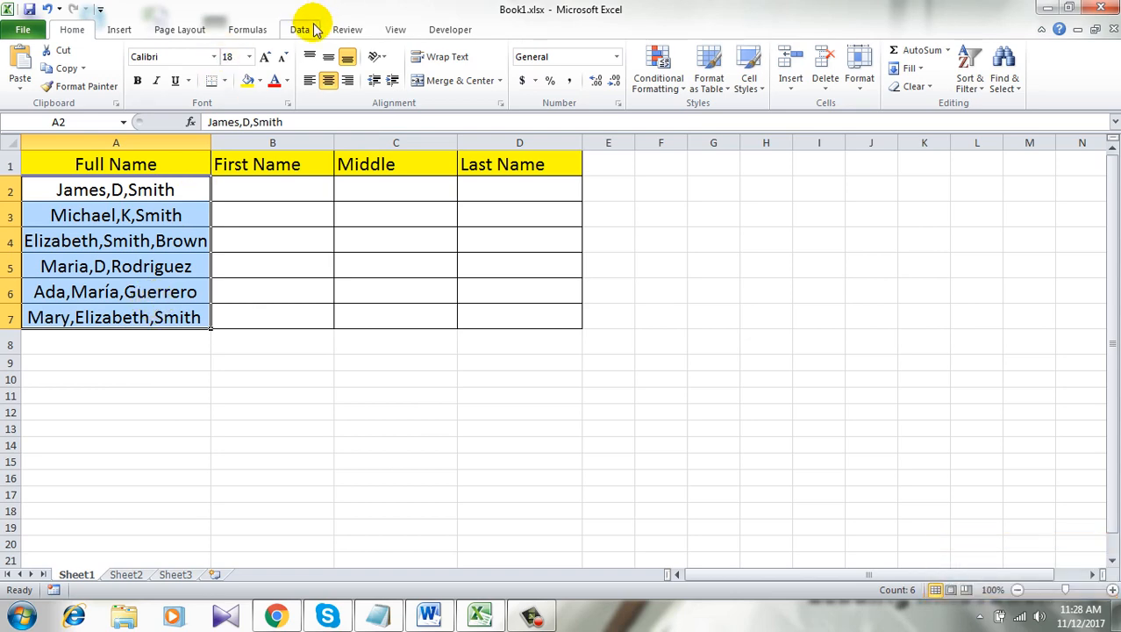
left_click(299, 28)
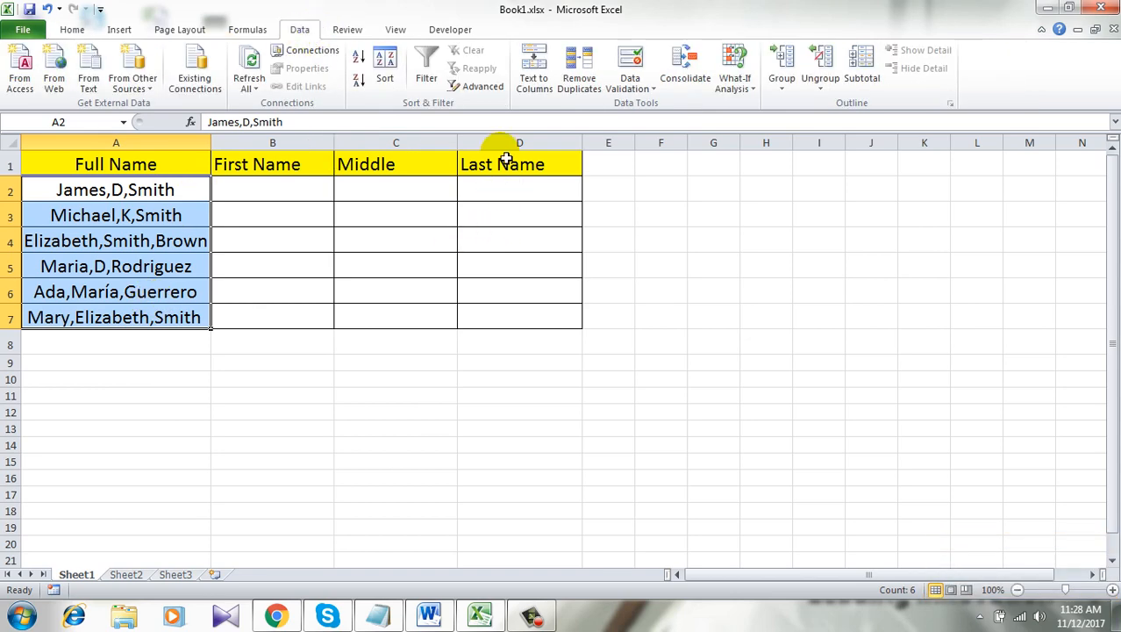
left_click(534, 67)
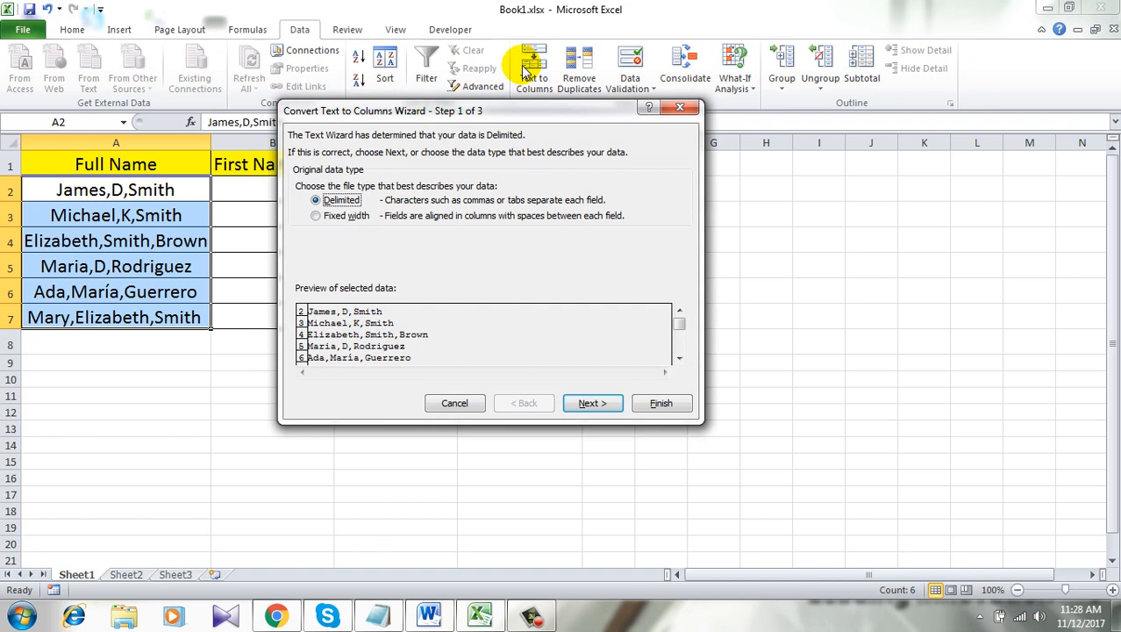
- Use Comma as the only delimiter so each name previews as three parts, and continue
left_click(593, 402)
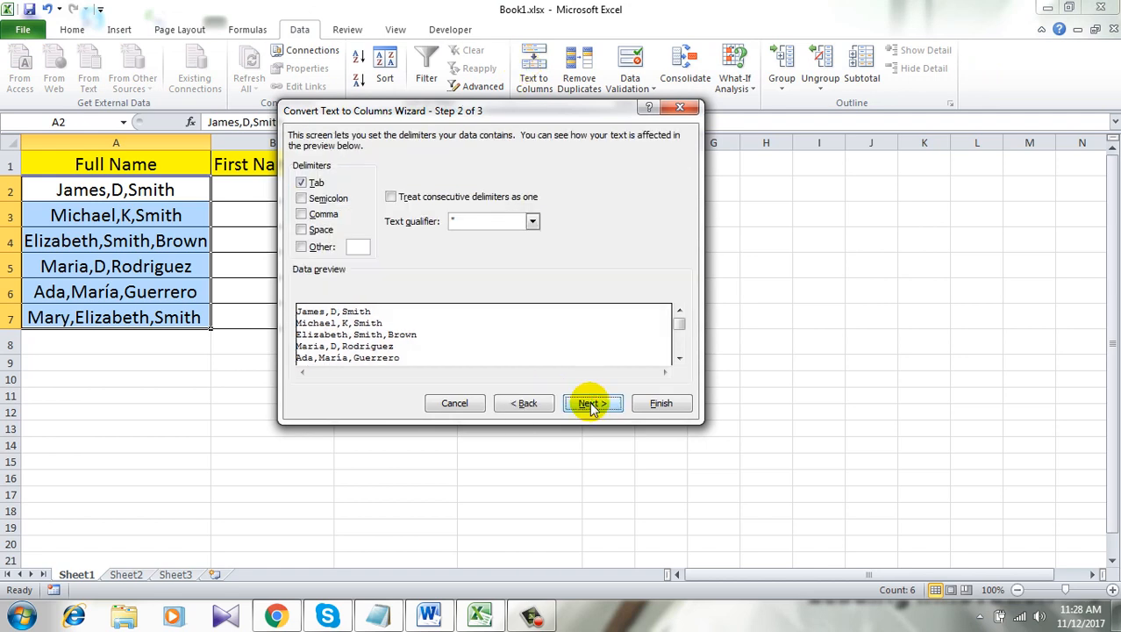
mouse_move(301, 214)
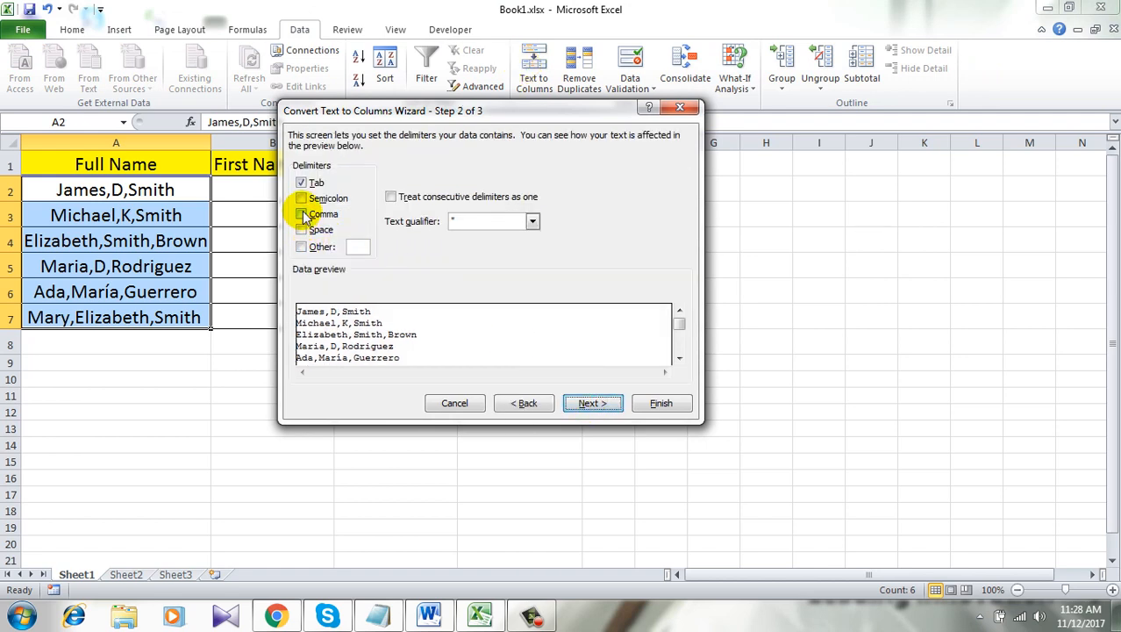
left_click(302, 214)
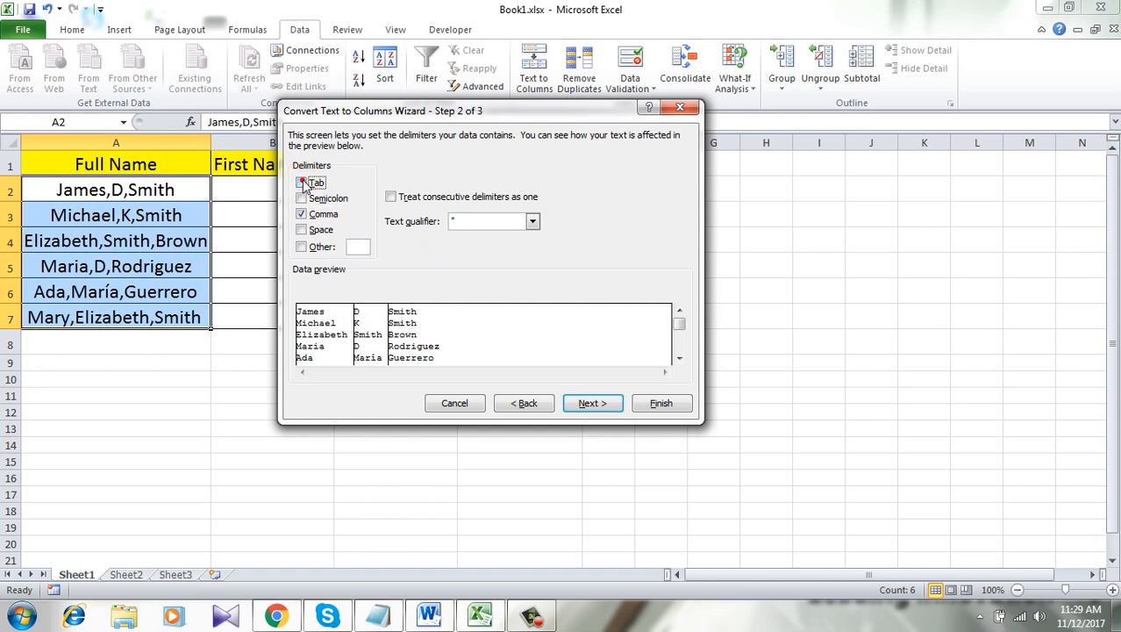
left_click(302, 183)
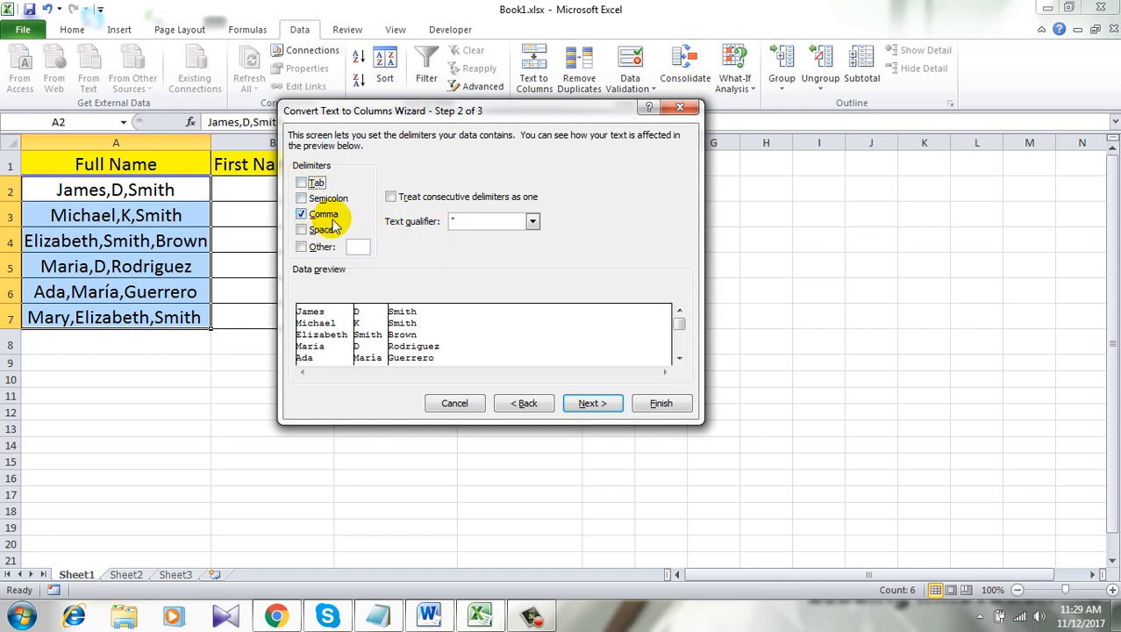
mouse_move(130, 189)
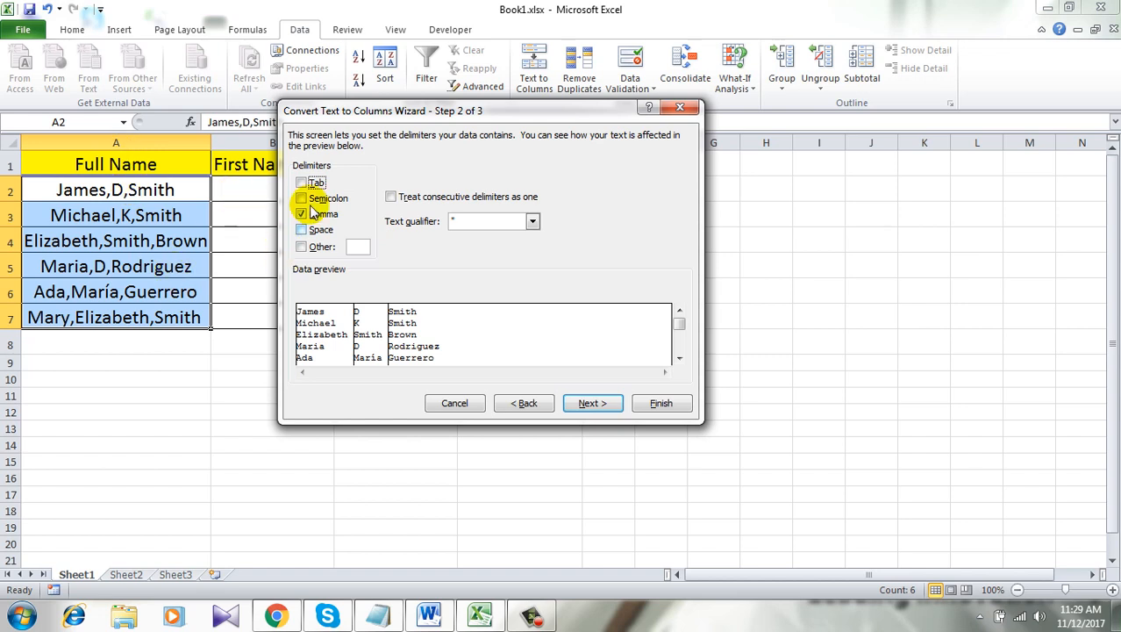
left_click(302, 214)
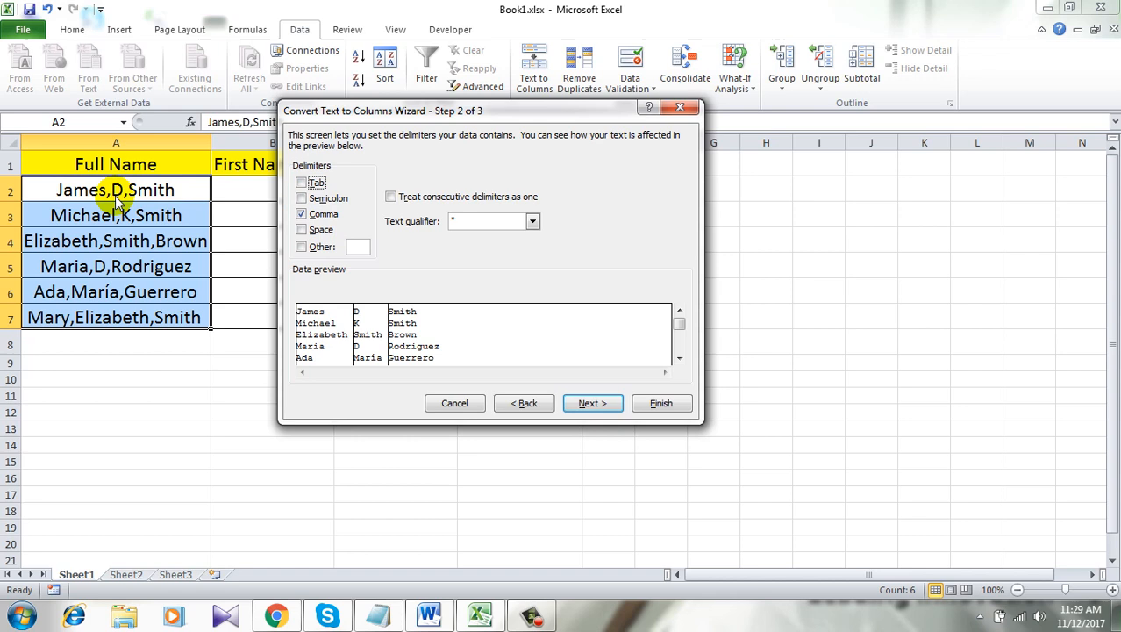
mouse_move(535, 254)
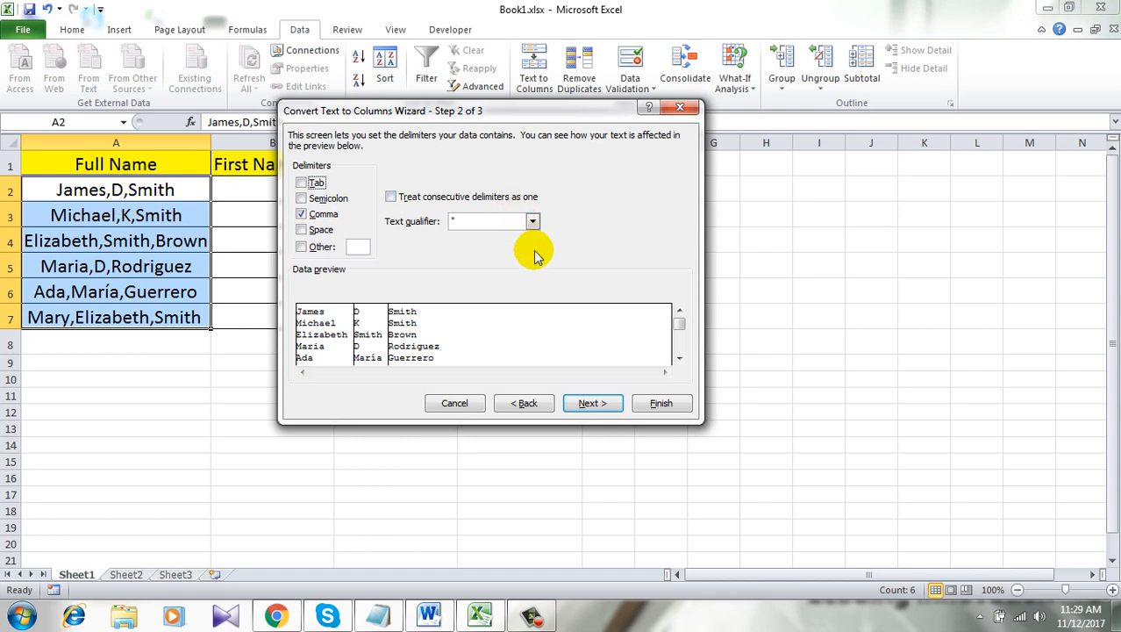
left_click(592, 402)
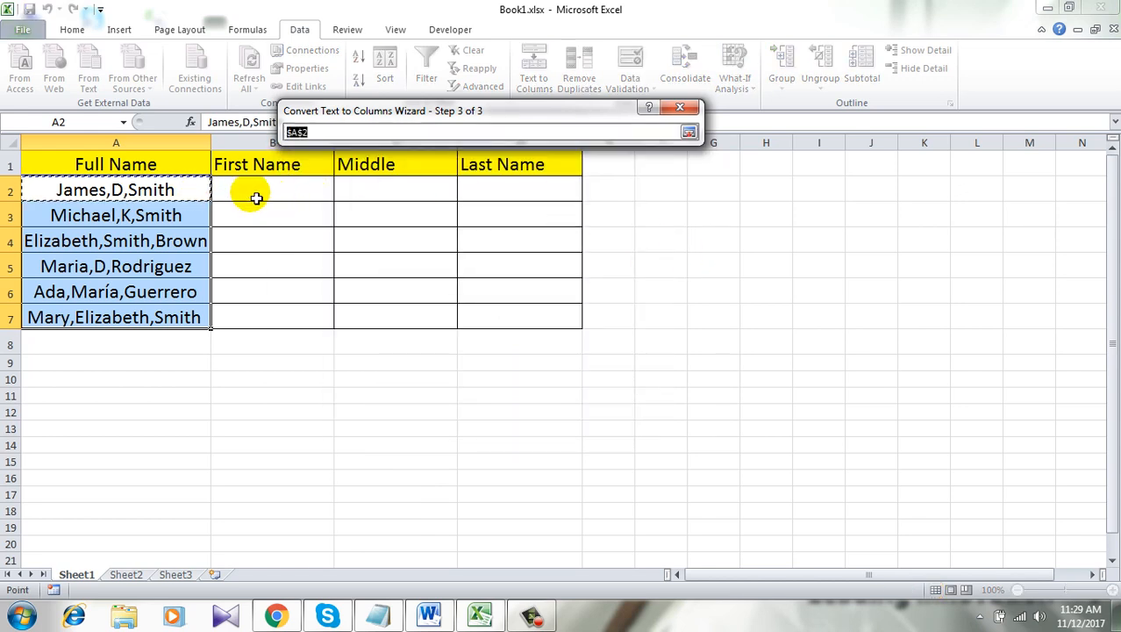
- Send the split names to B2 and finish, filling First Name, Middle and Last Name for all six rows
left_click(274, 189)
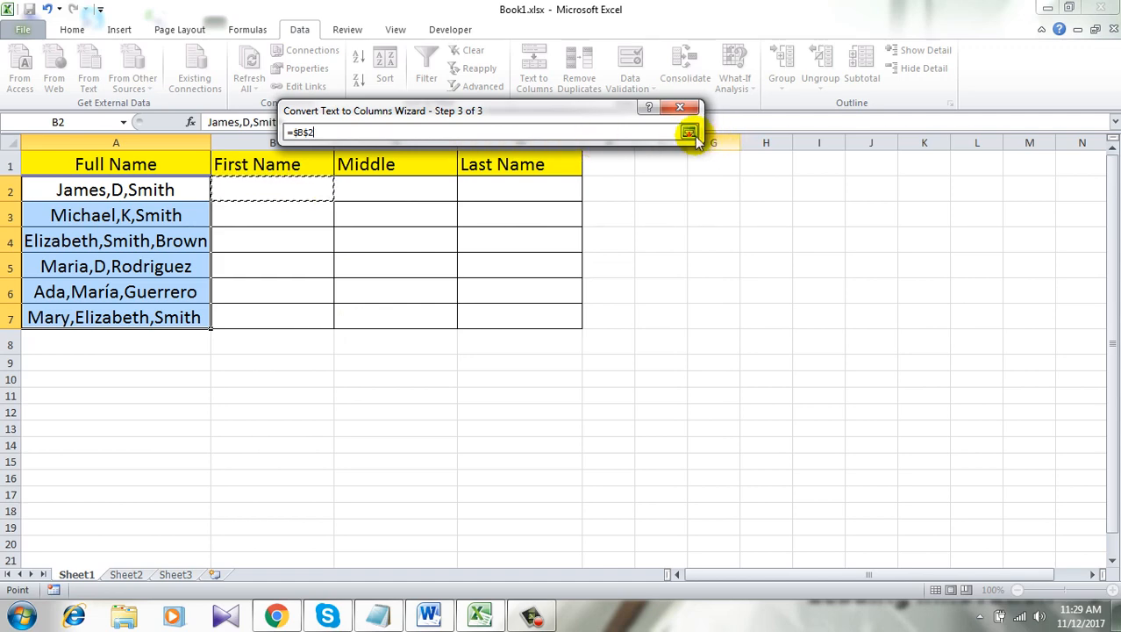
left_click(689, 132)
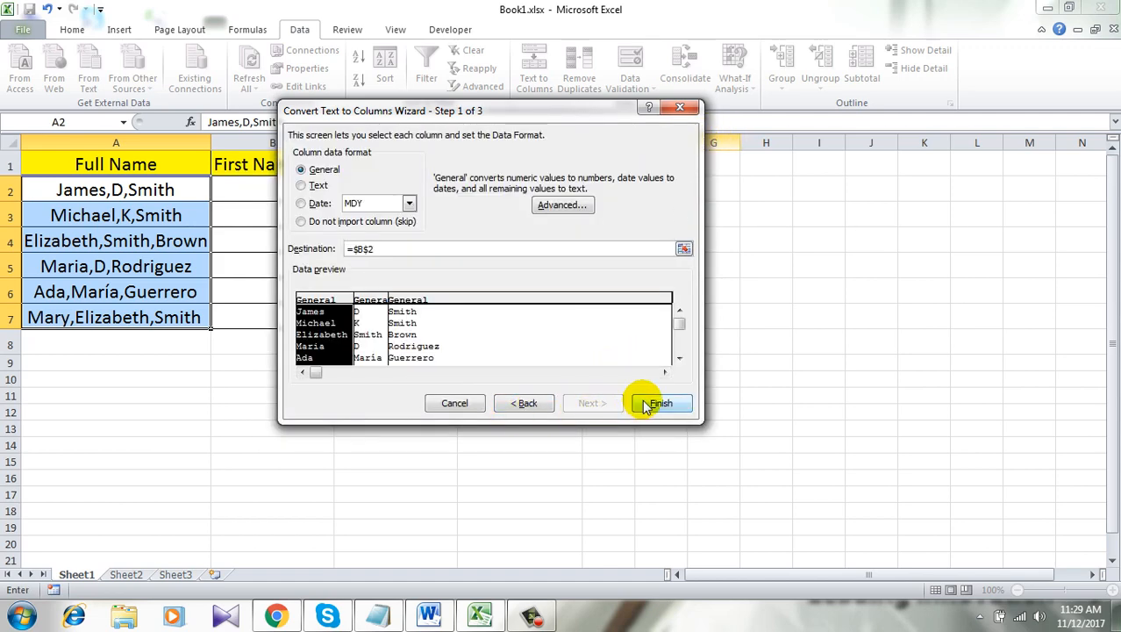
left_click(660, 402)
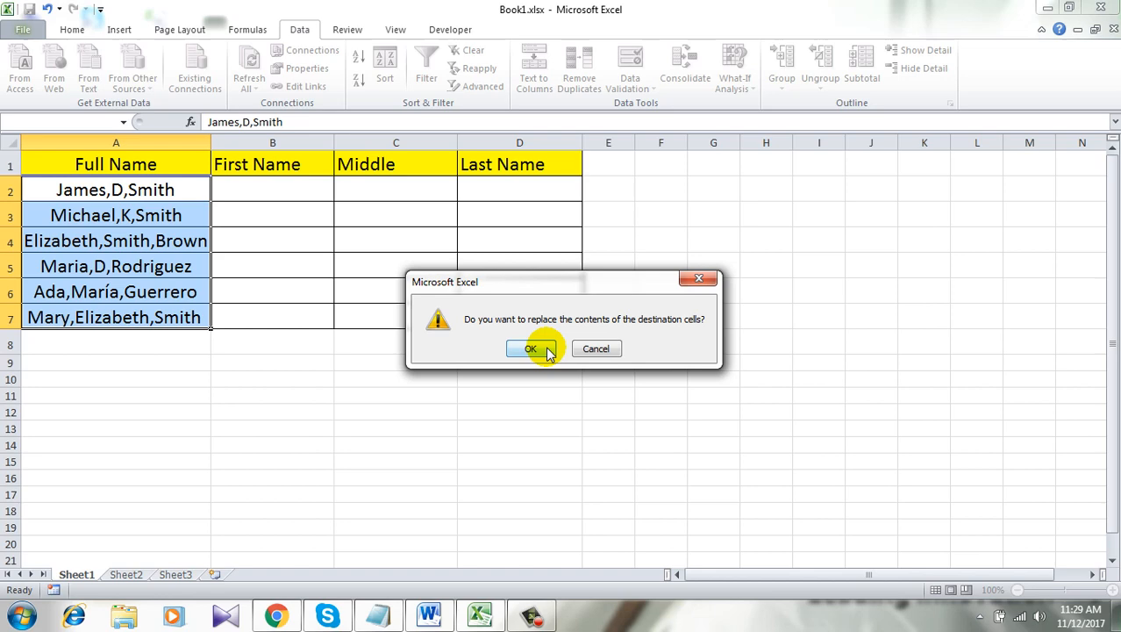
left_click(530, 348)
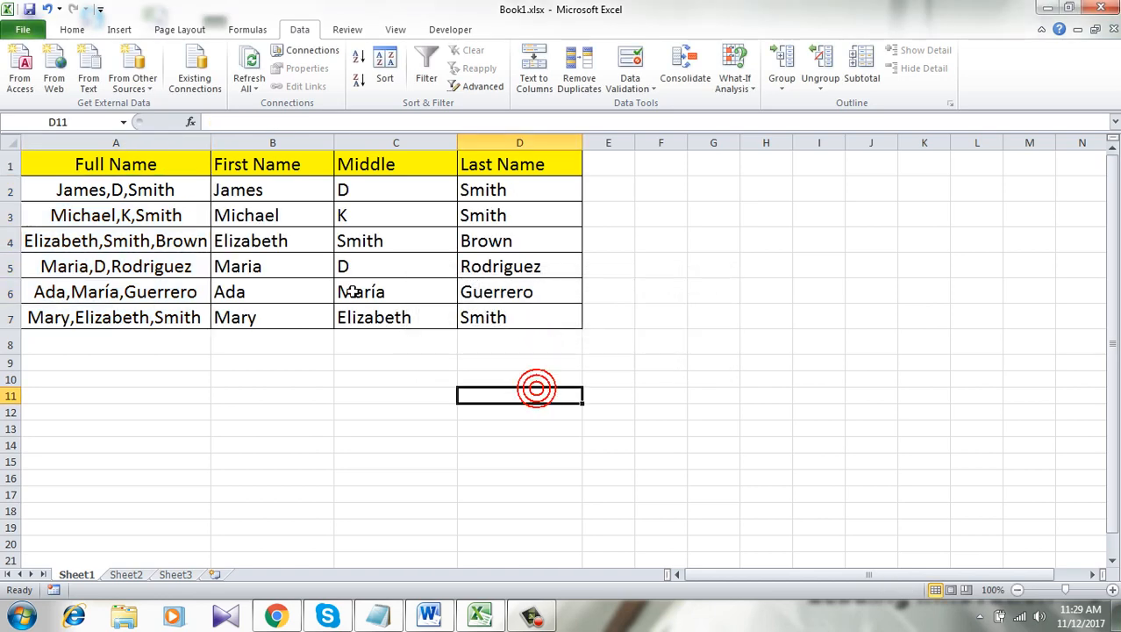
left_click(115, 165)
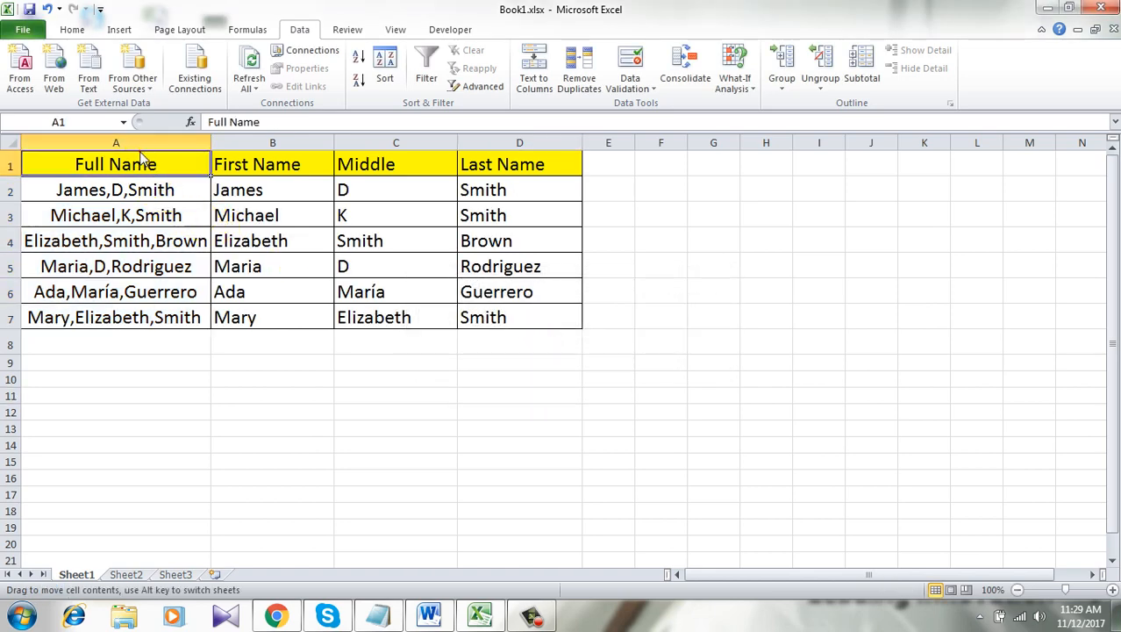
left_click(397, 142)
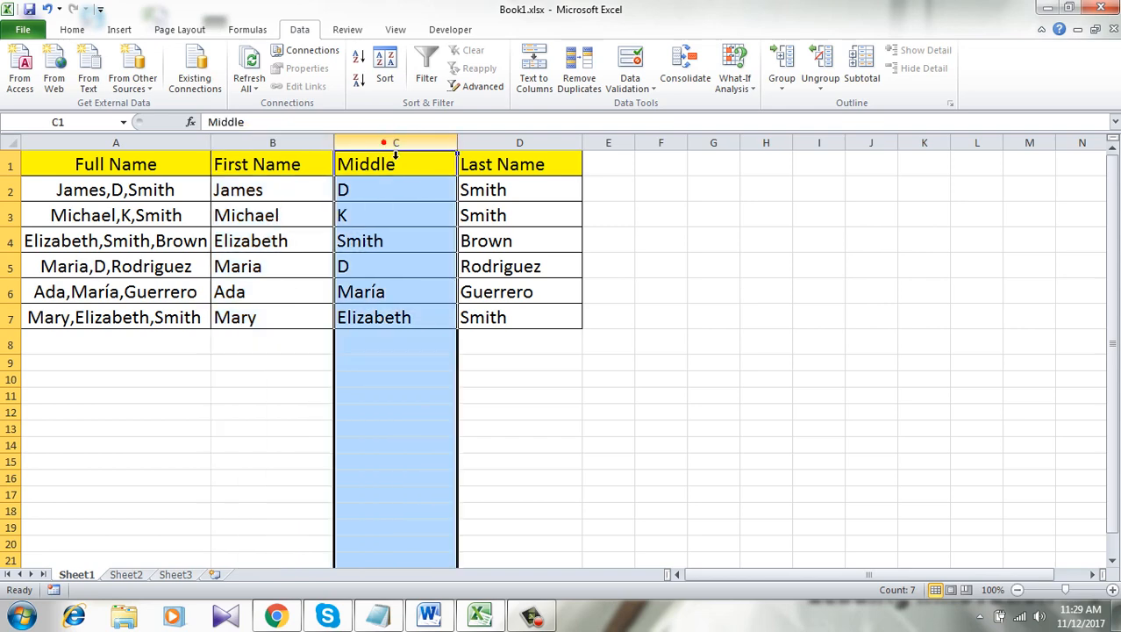
left_click(520, 143)
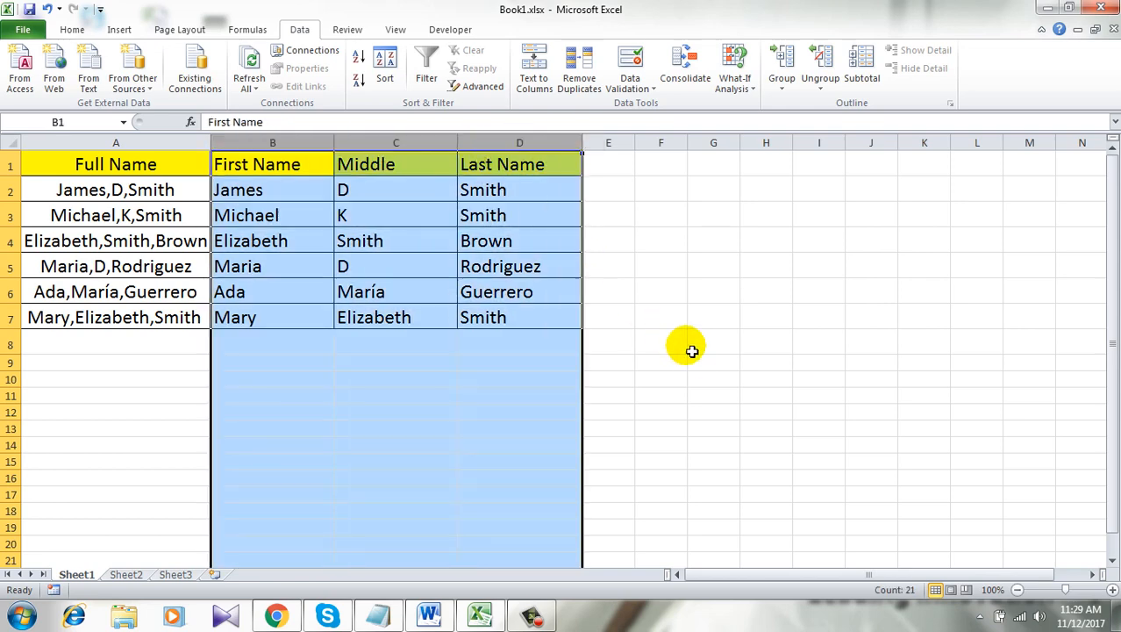
left_click(712, 362)
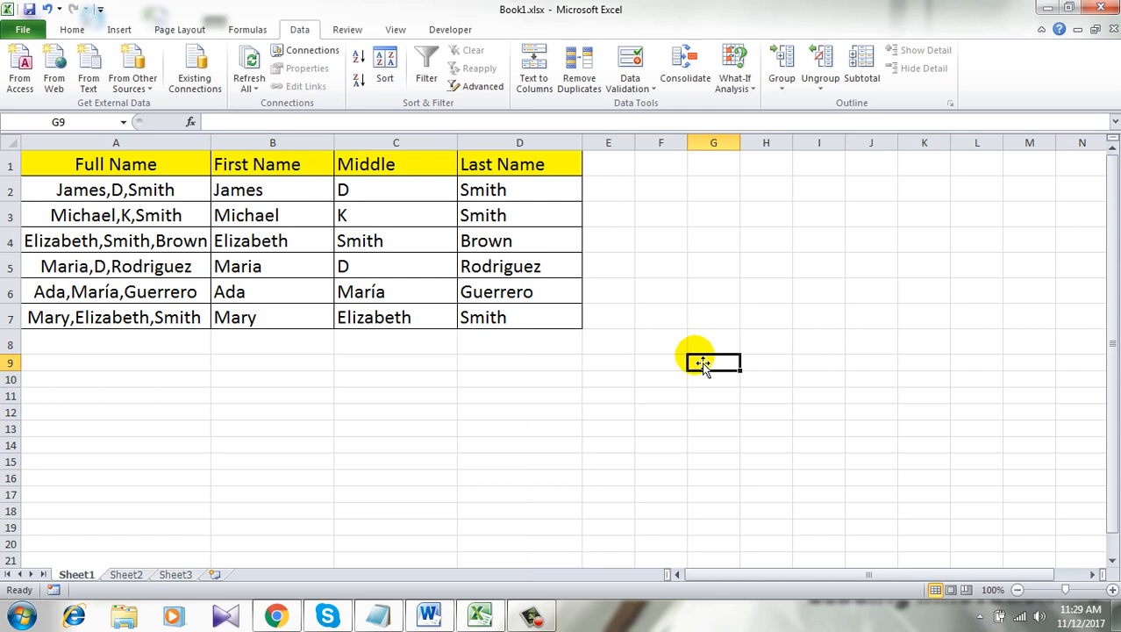